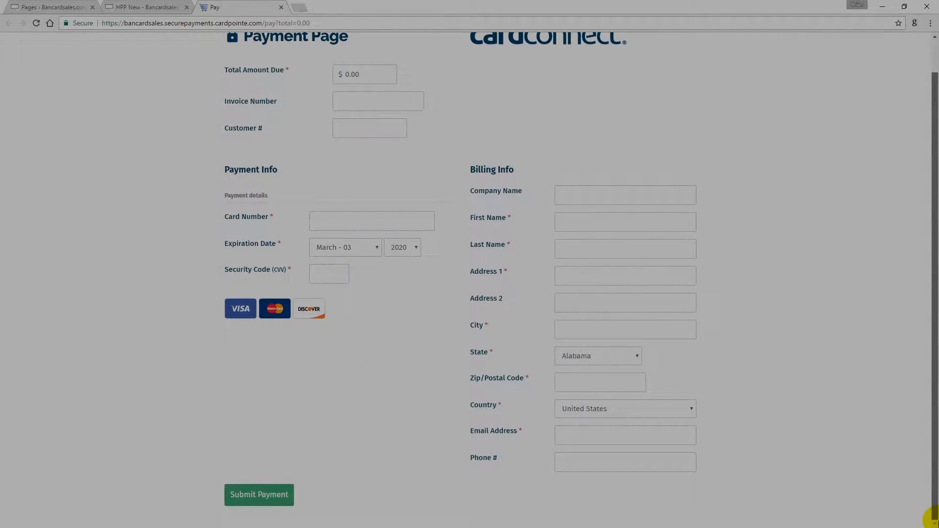
# - Narrow the browser window so the hosted payment form reflows to a phone-width layout
pyautogui.scroll(3)
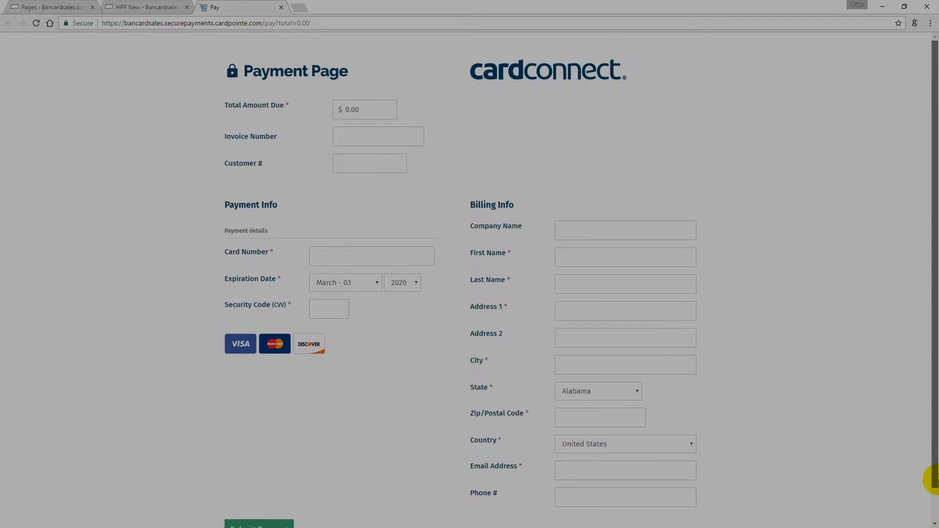
pyautogui.scroll(-3)
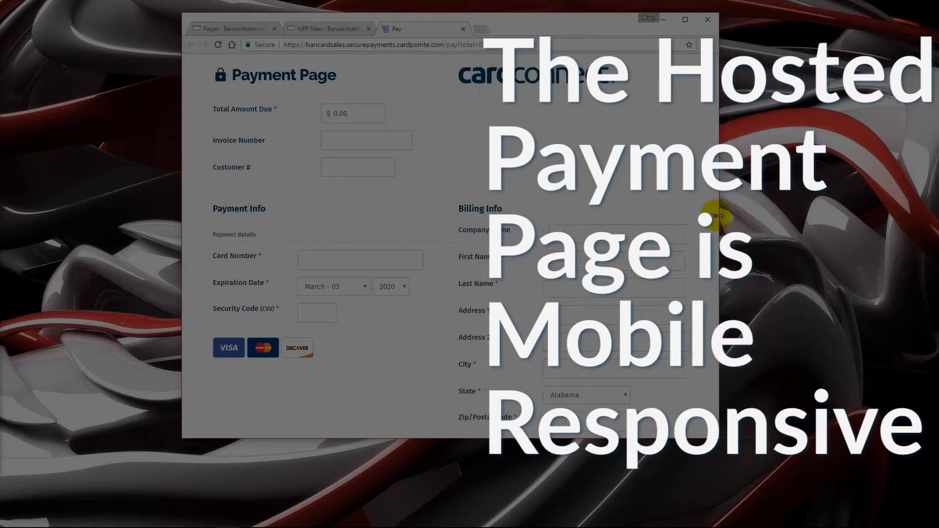
pyautogui.moveTo(716, 217); pyautogui.dragTo(419, 253)
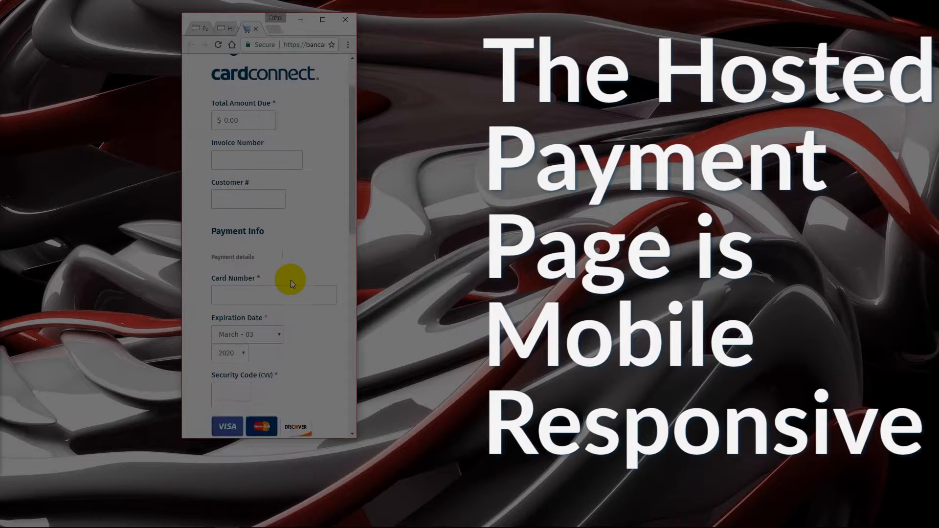
pyautogui.scroll(-3)
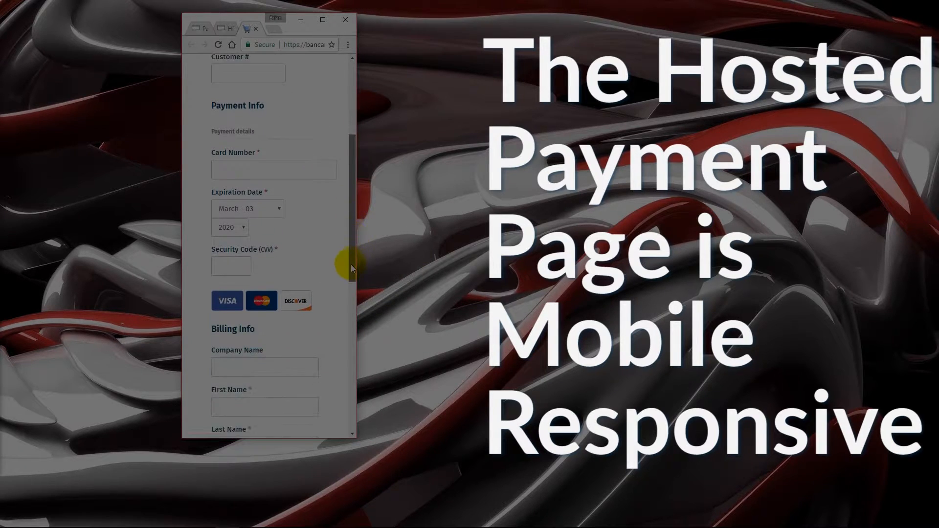
pyautogui.scroll(-3)
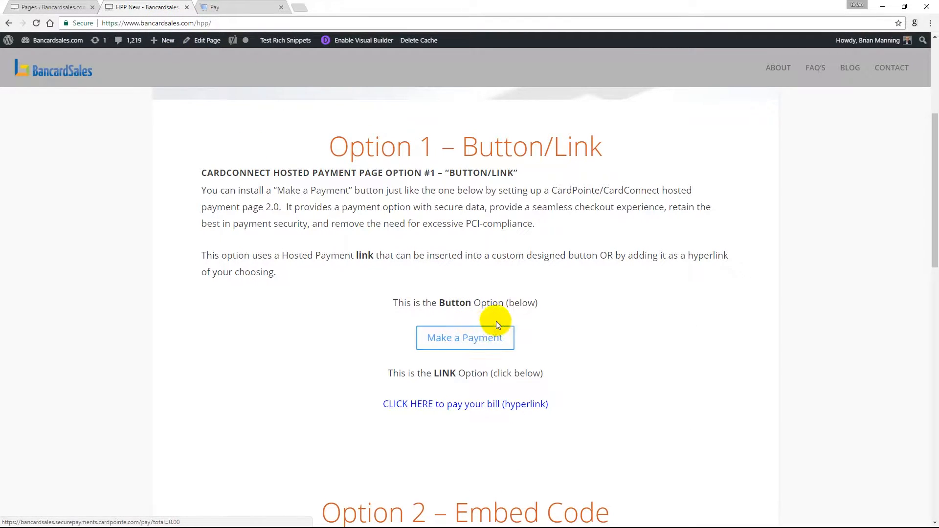
pyautogui.moveTo(522, 396)
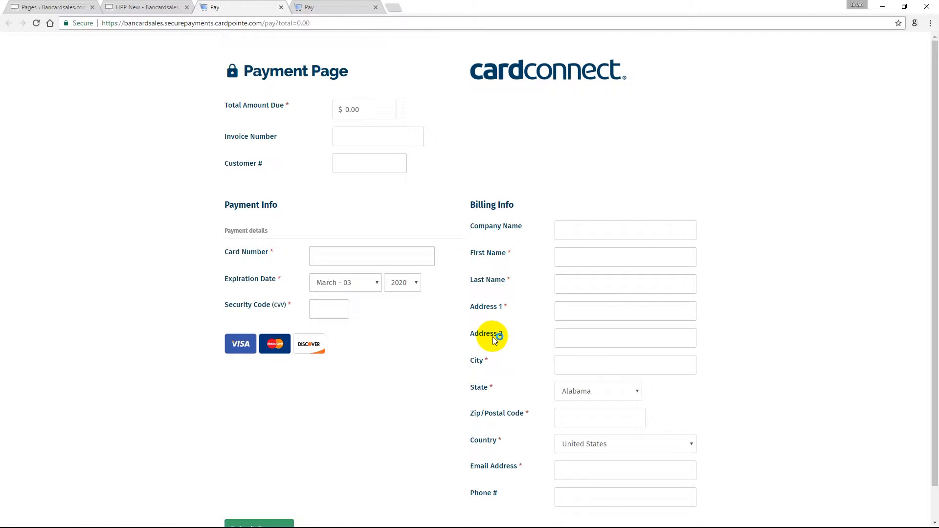
# - Return to the Option 1 page and open the payment page from the CLICK HERE hyperlink
pyautogui.click(142, 8)
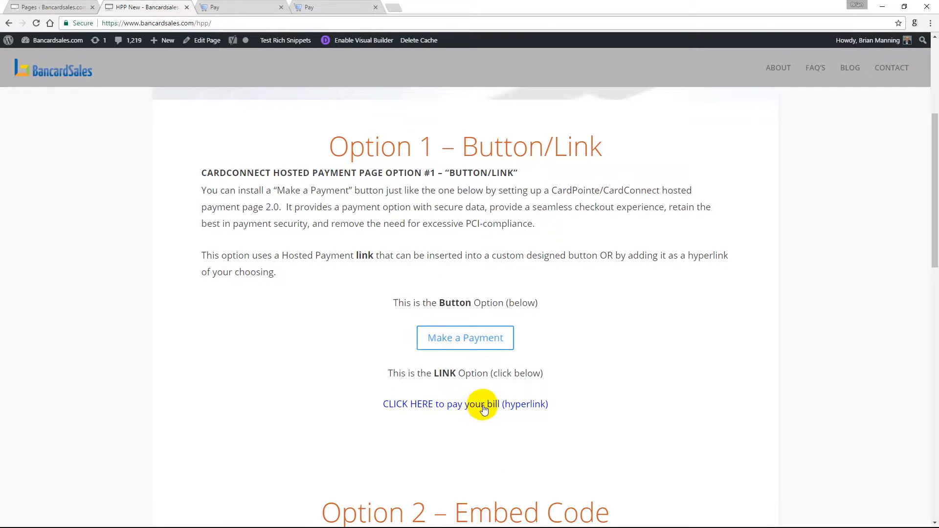
pyautogui.click(466, 404)
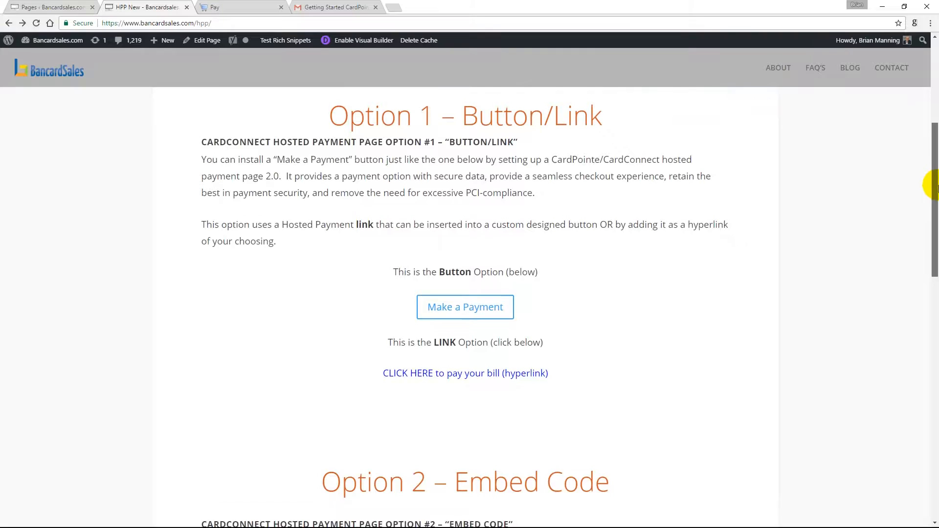
# - Scroll to Option 2 – Embed Code and open the hosted payment page from its PAY NOW button
pyautogui.scroll(-3)
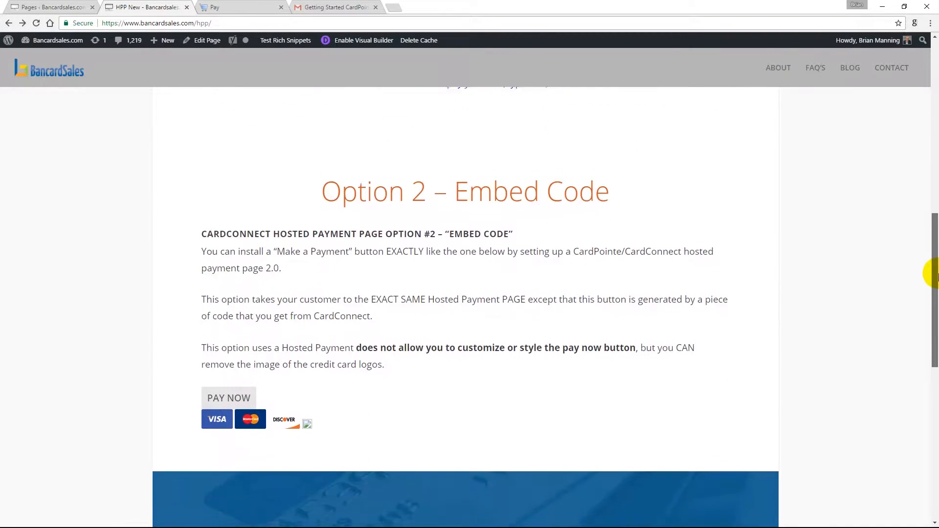
pyautogui.scroll(3)
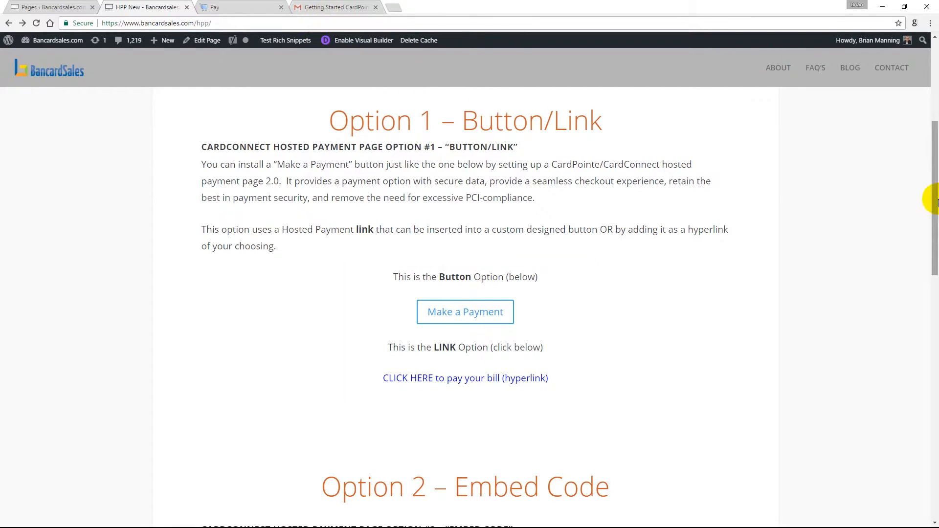
pyautogui.scroll(-3)
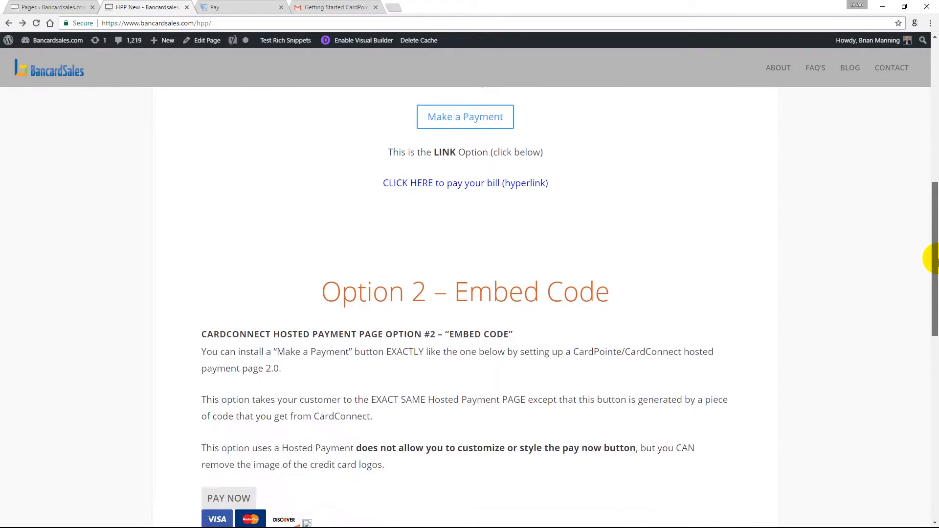
pyautogui.scroll(-3)
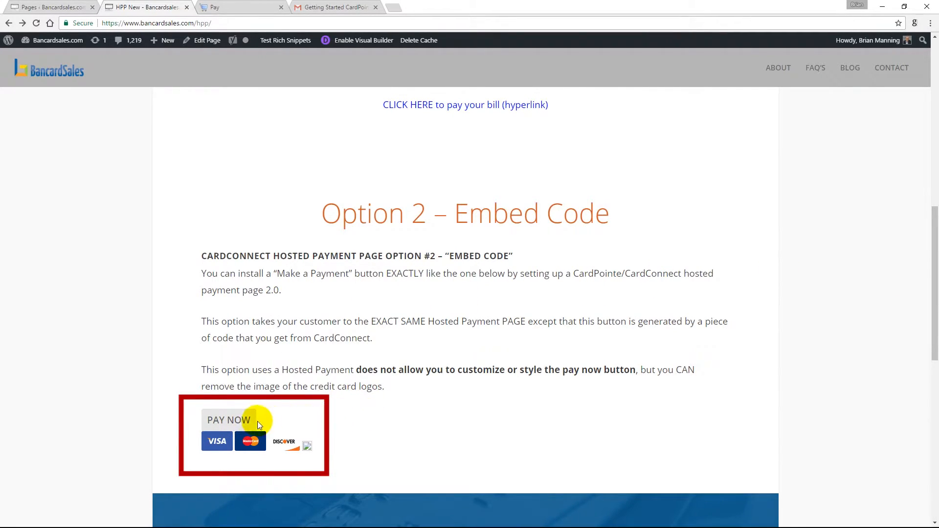
pyautogui.click(241, 420)
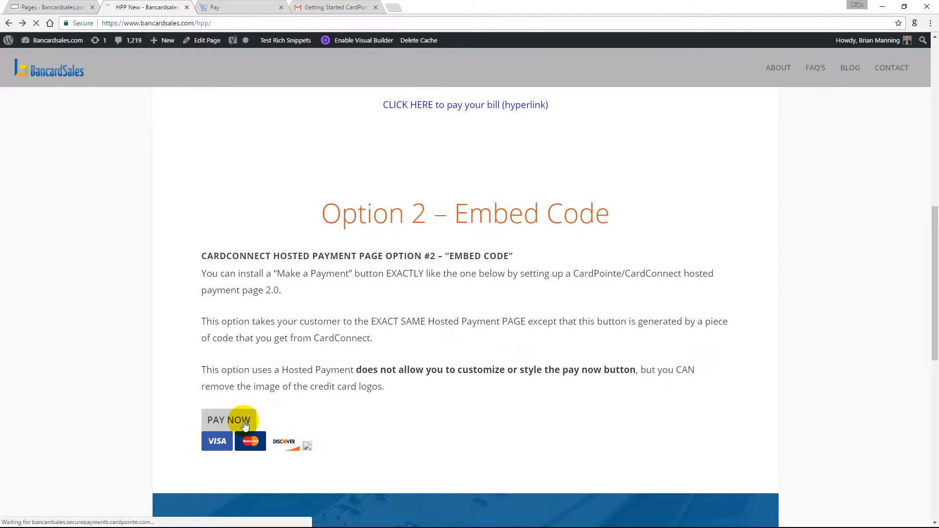
pyautogui.click(228, 420)
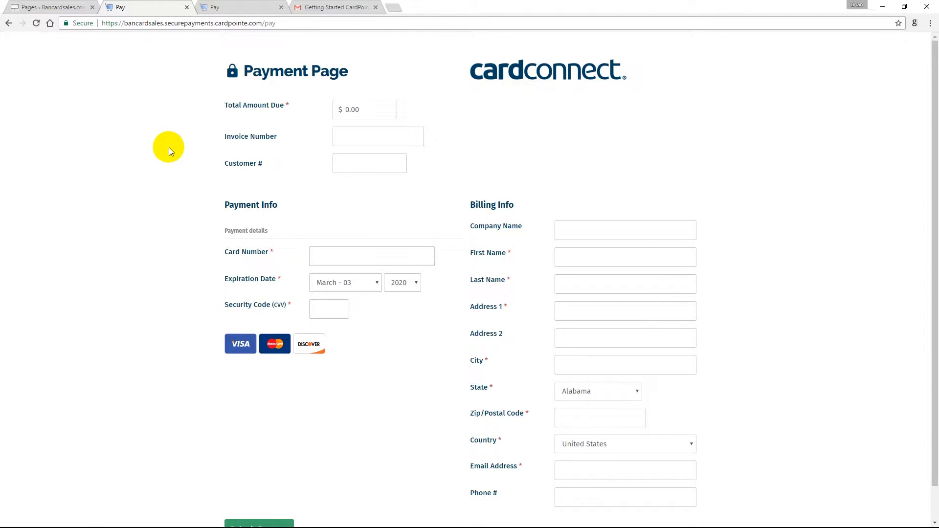
pyautogui.click(37, 24)
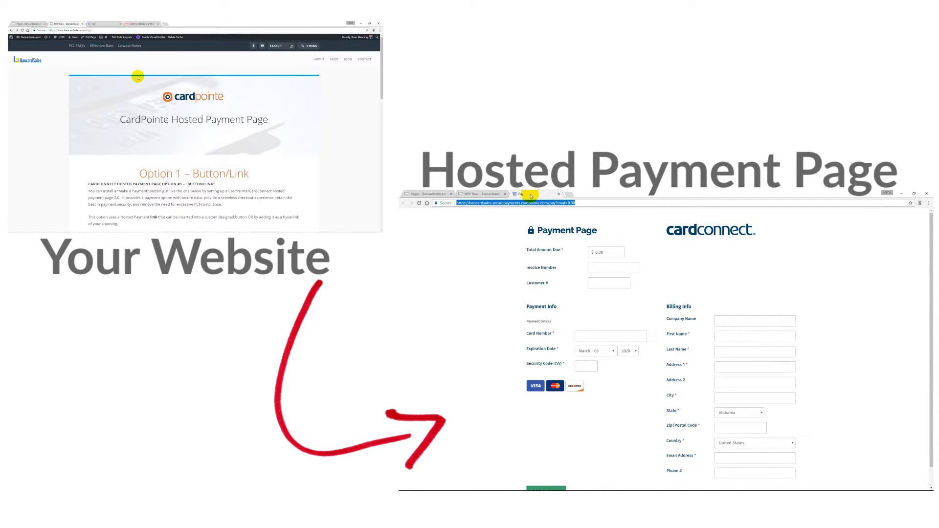
pyautogui.moveTo(99, 46)
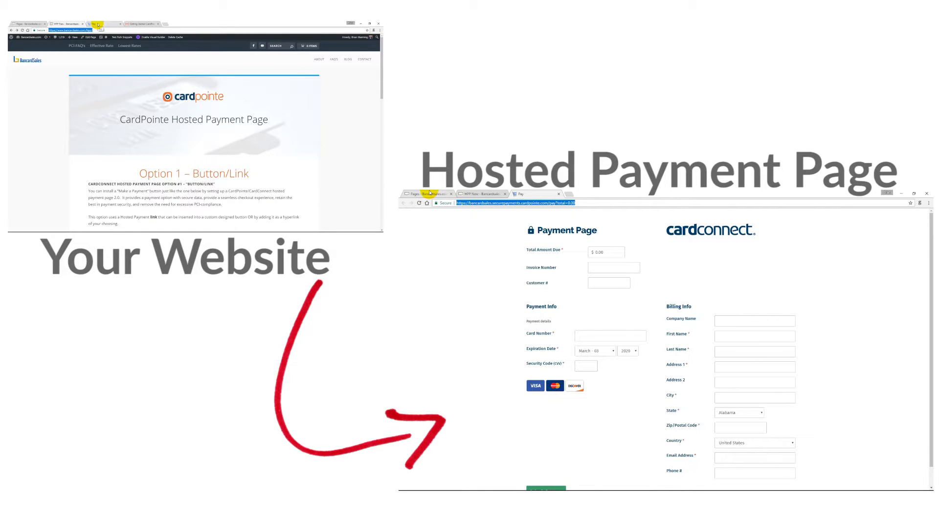
# - Switch to the Pages - Bancardsales tab showing the WordPress admin Pages list
pyautogui.click(29, 22)
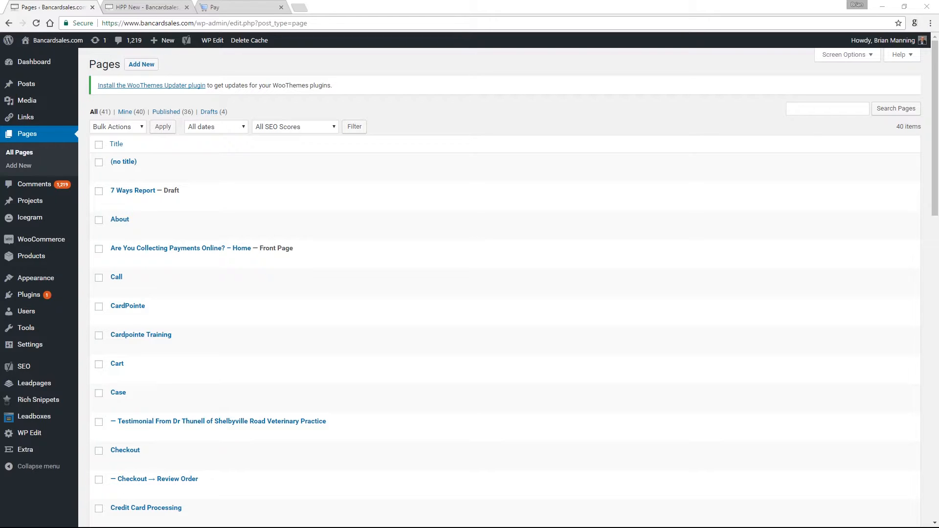
pyautogui.moveTo(20, 167)
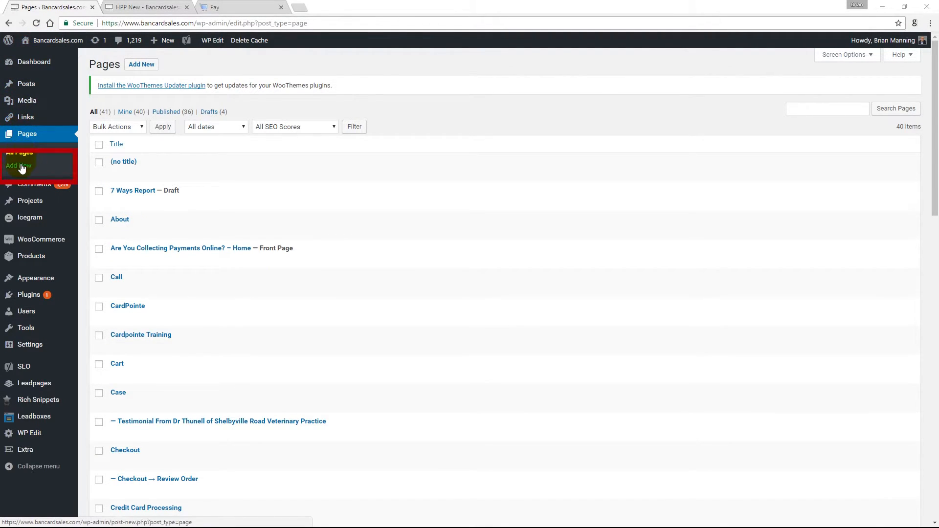
# - Add a new page and title it New Payment Page
pyautogui.click(22, 165)
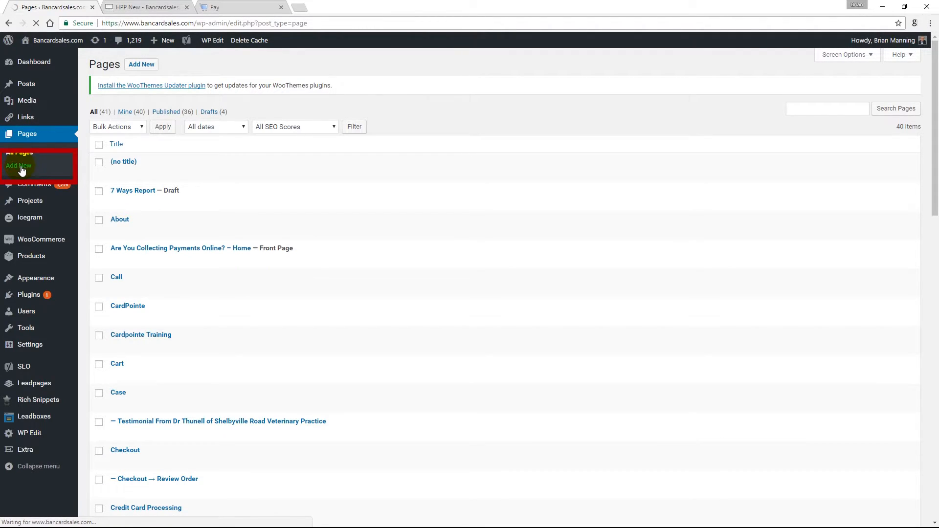
pyautogui.click(19, 166)
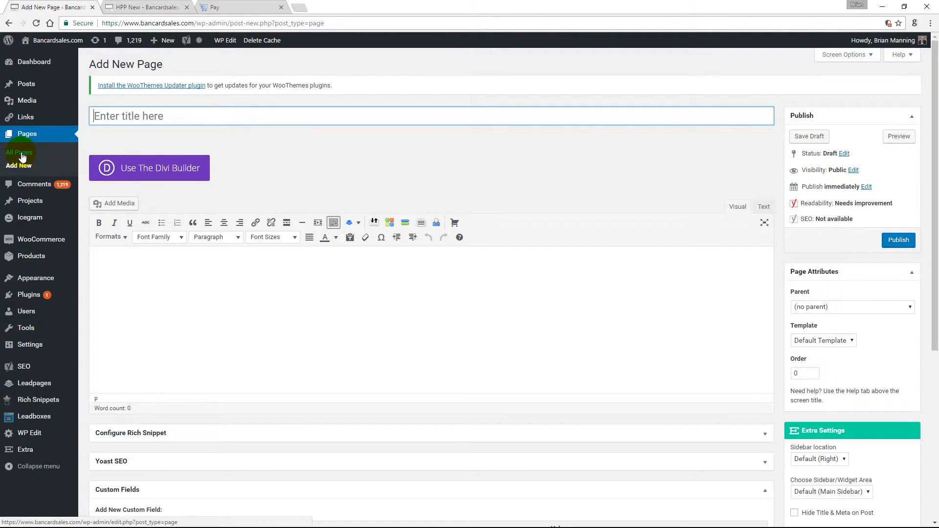
pyautogui.write('New Payment')
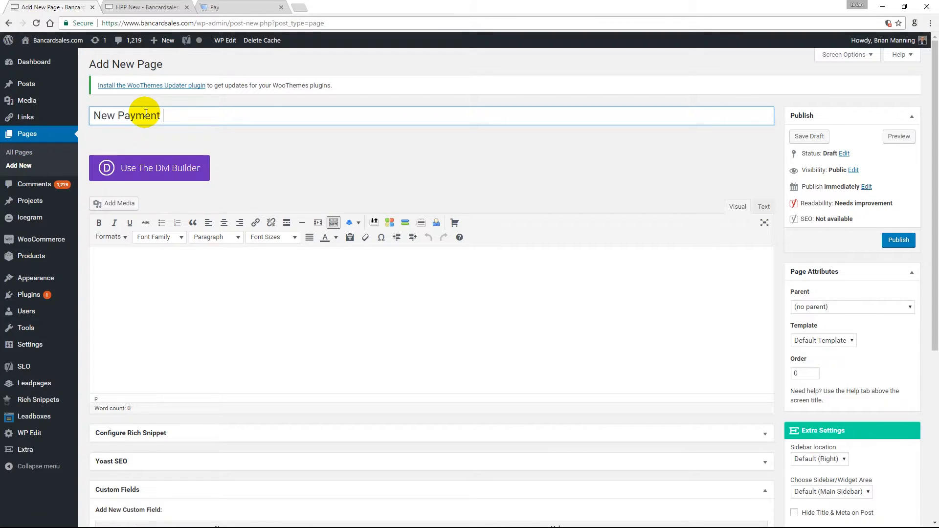
pyautogui.click(809, 136)
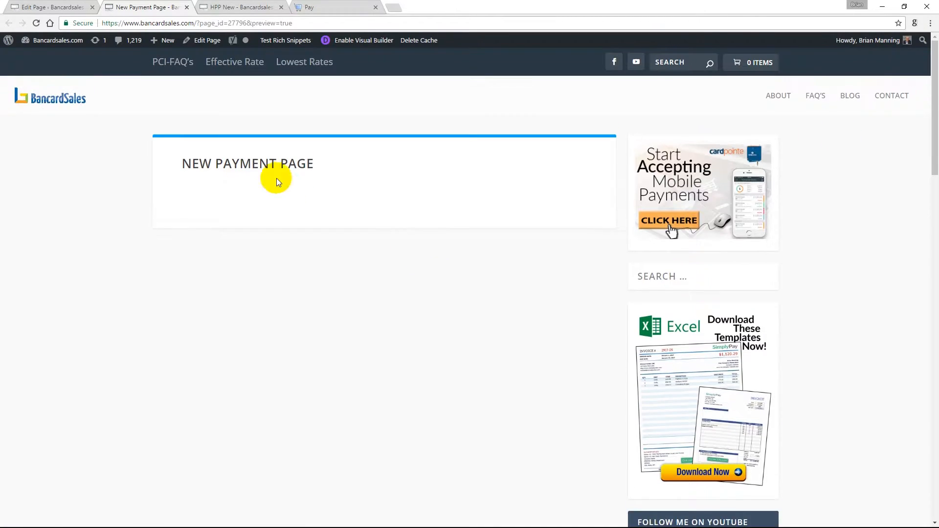
# - Return from the preview to the Edit Page tab for the draft
pyautogui.click(54, 8)
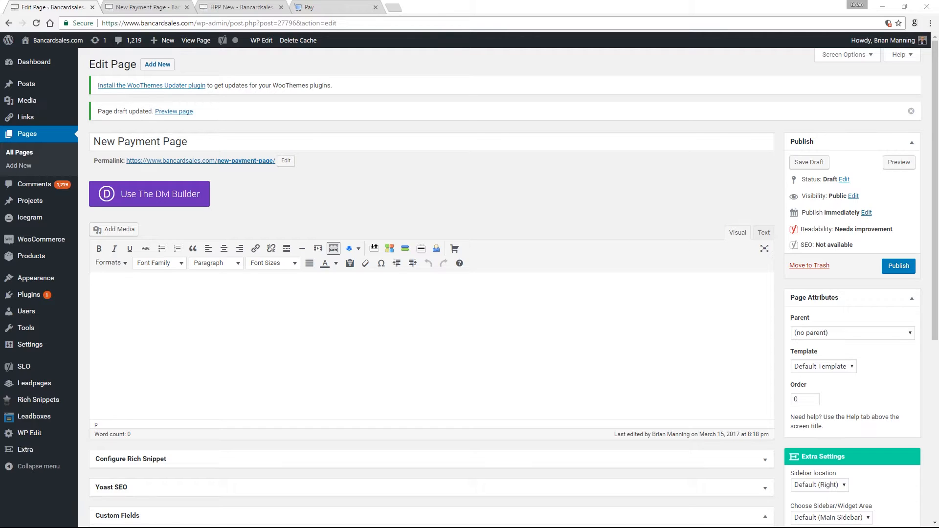
# - Write 'This is the text that you can type on your payment page' in the page body
pyautogui.click(156, 327)
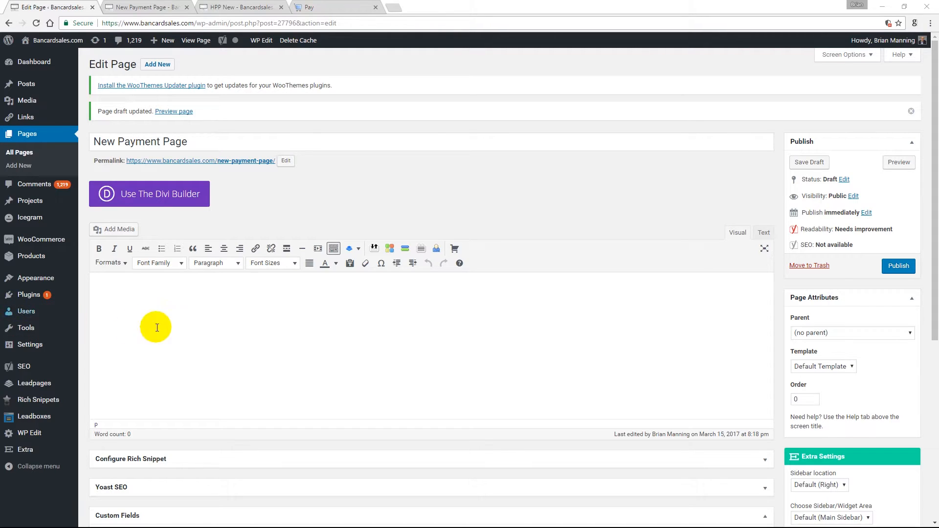
pyautogui.write('This')
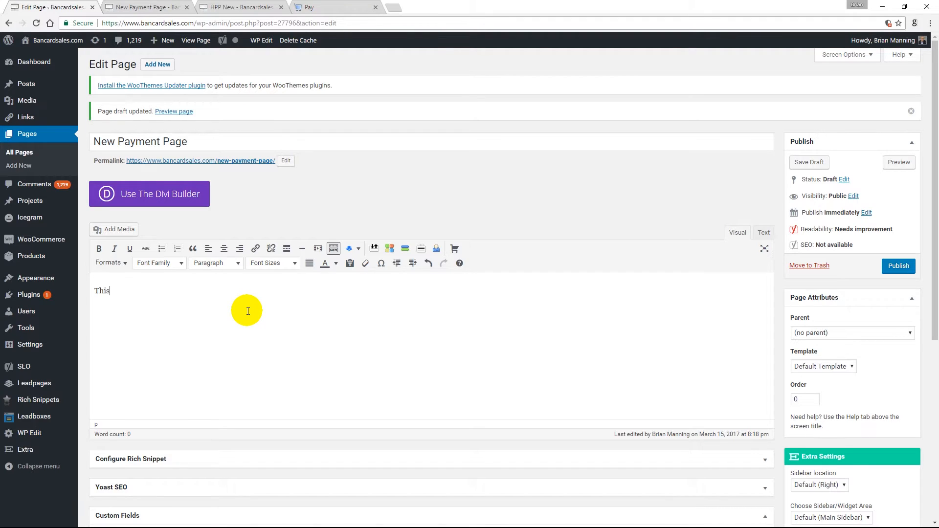
pyautogui.write('is the text that you')
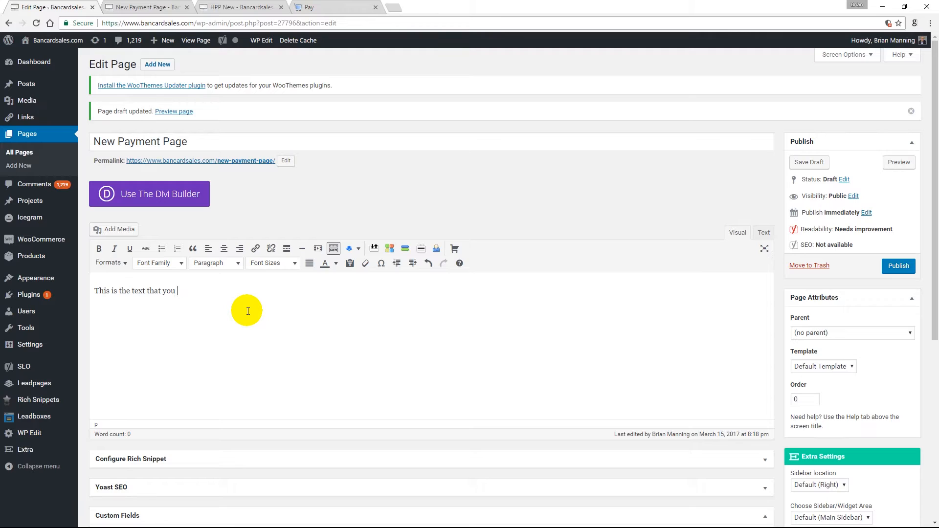
pyautogui.write('can typ')
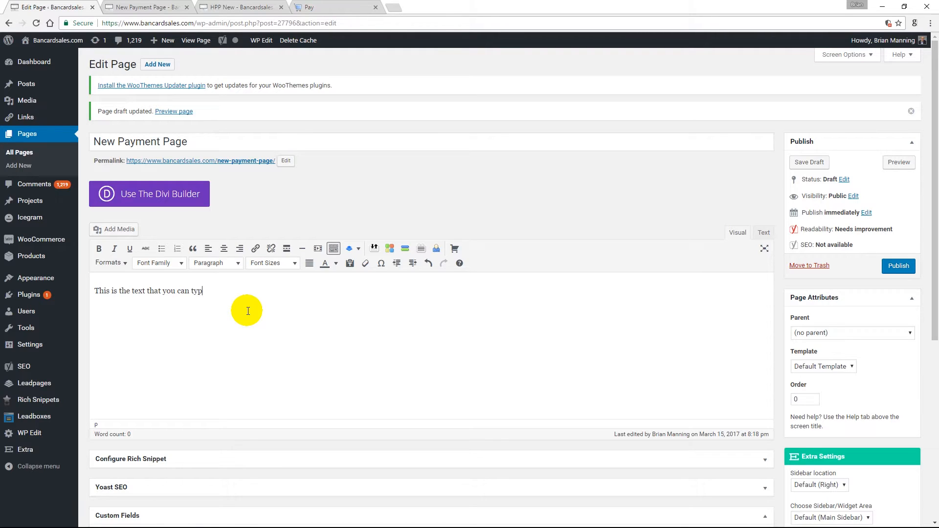
pyautogui.write('e on your payment pag')
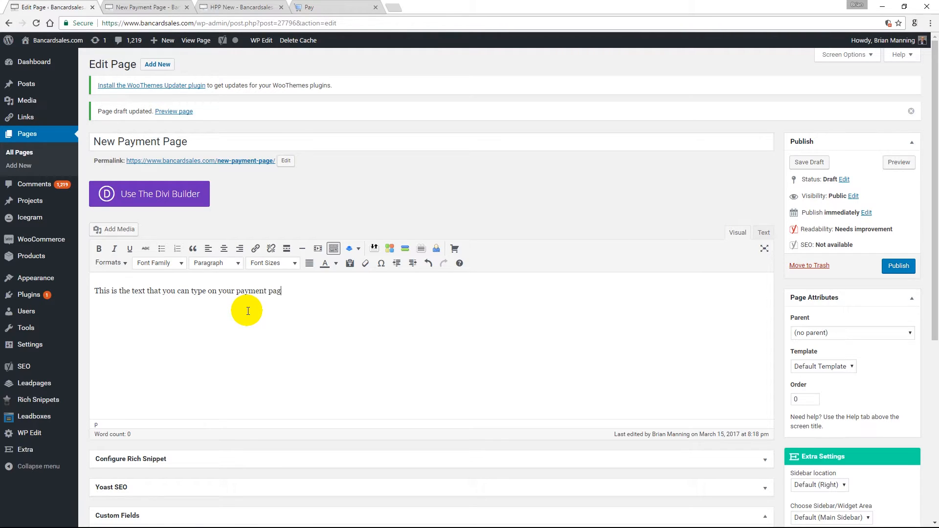
# - Format the sentence as a Heading 2 and set its font from the Font Family list
pyautogui.doubleClick(251, 290)
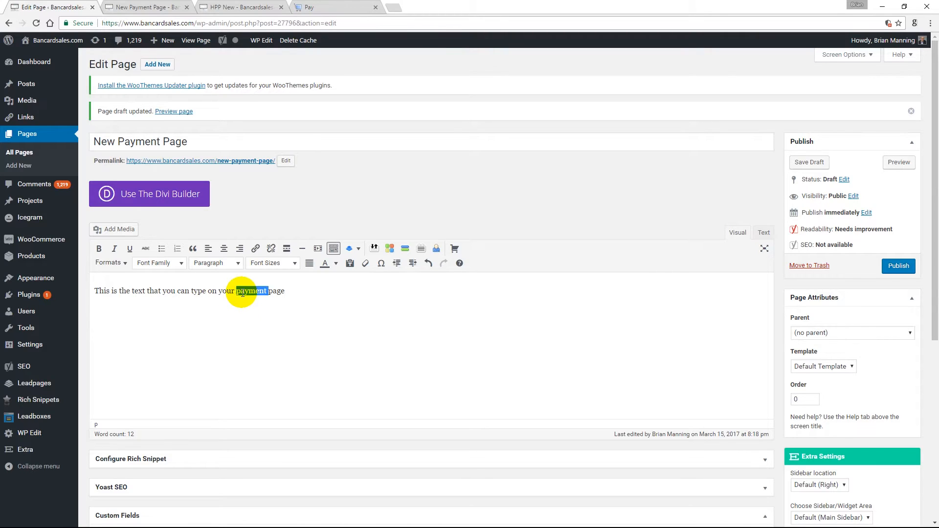
pyautogui.click(215, 262)
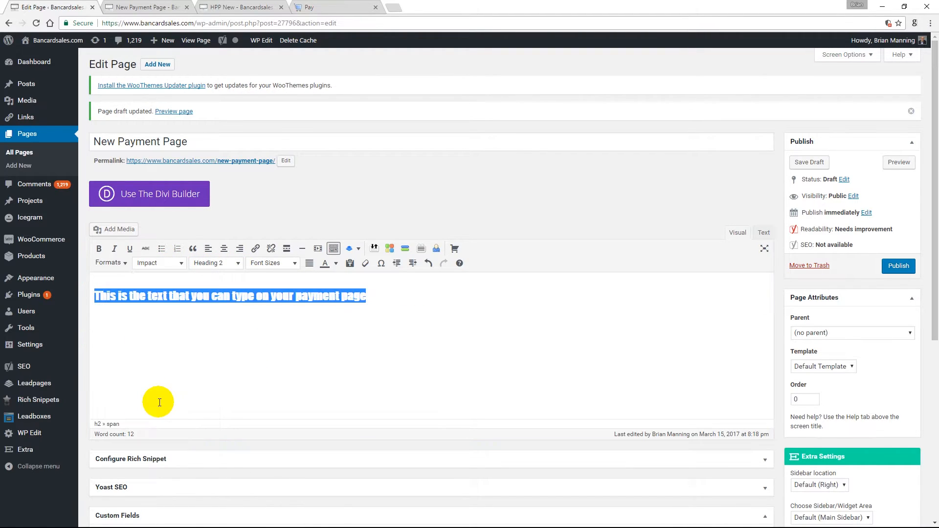
pyautogui.click(159, 262)
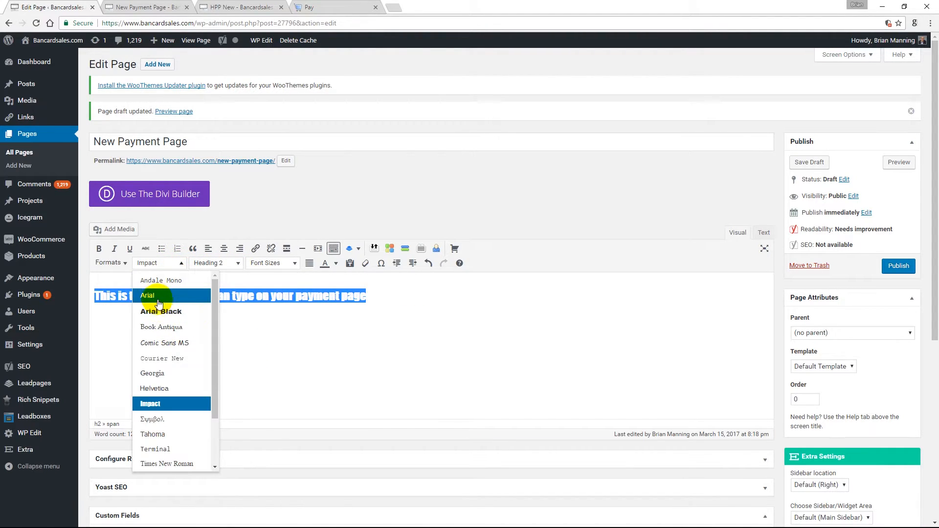
pyautogui.click(147, 295)
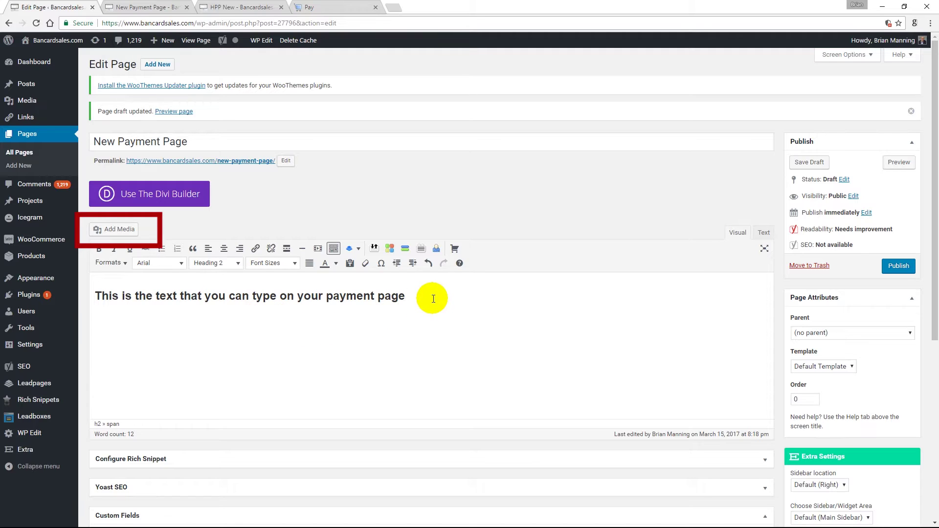
# - Upload Pay_Now-Blue-tr.png to the Media Library and insert it below the heading
pyautogui.click(113, 229)
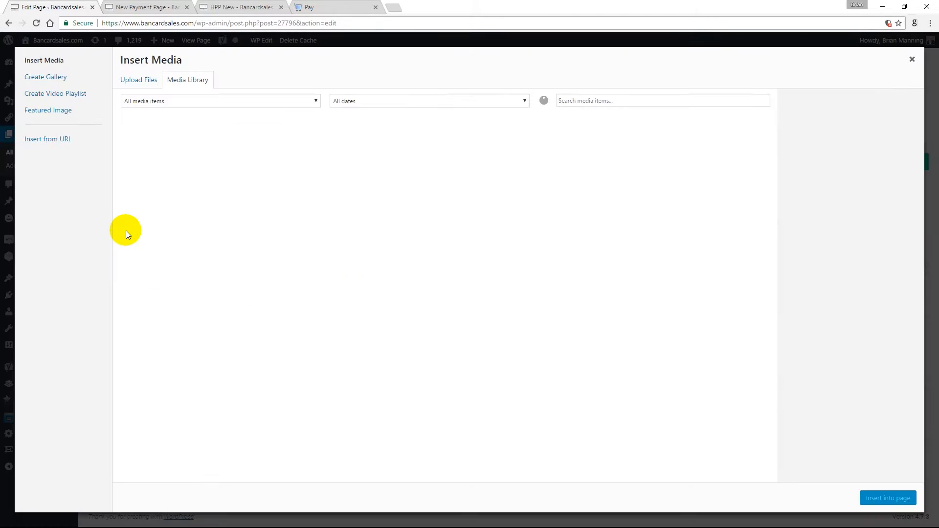
pyautogui.moveTo(126, 234); pyautogui.dragTo(440, 257)
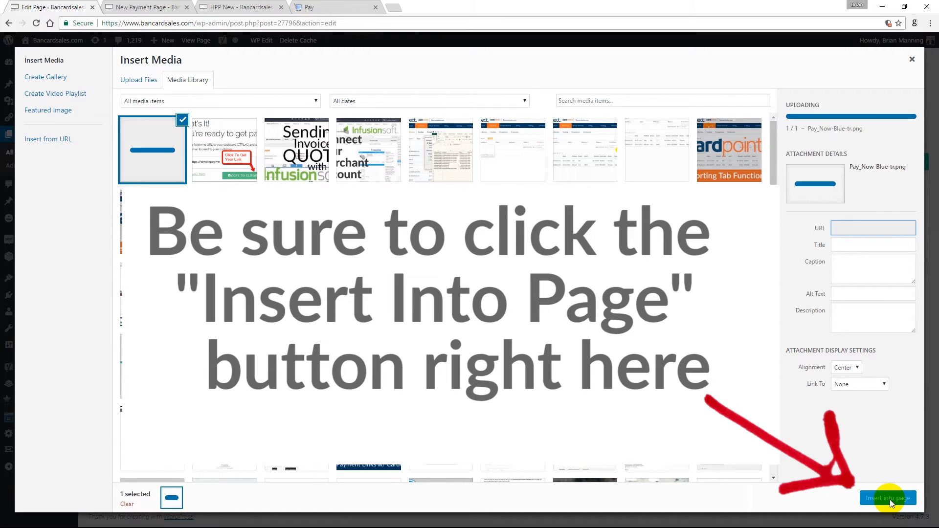
pyautogui.click(888, 498)
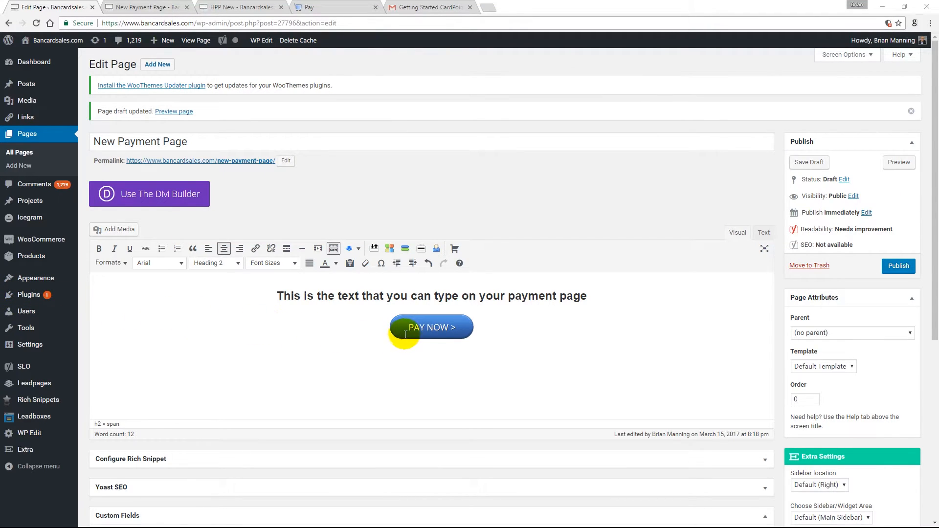
# - Link the Pay Now image to securepayments.cardpointe.com/pay?total=0.00 and preview the page
pyautogui.click(431, 326)
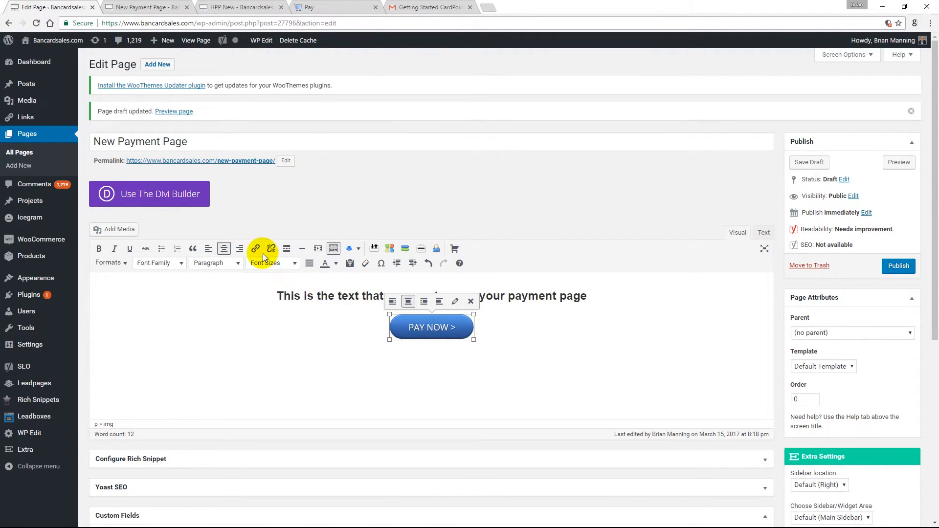
pyautogui.click(254, 248)
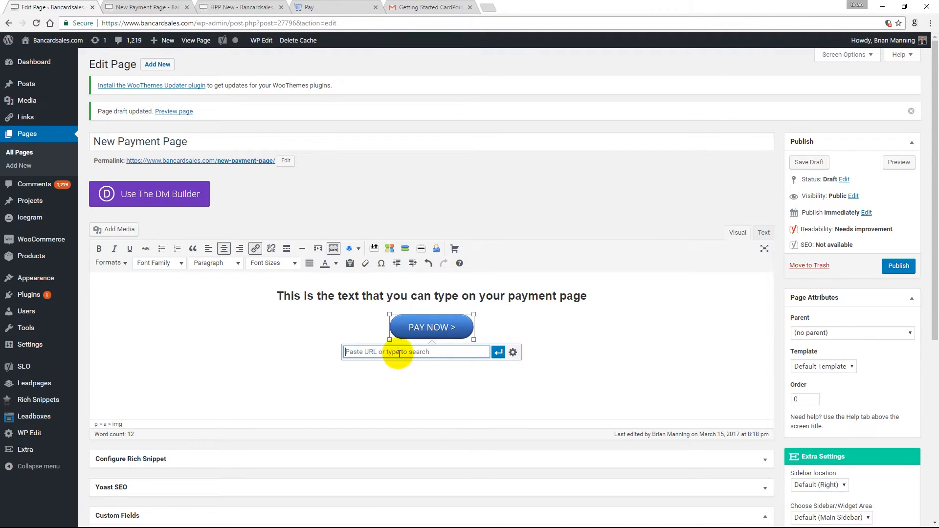
pyautogui.write('securepayments.cardpointe.com/pay?total=0.00')
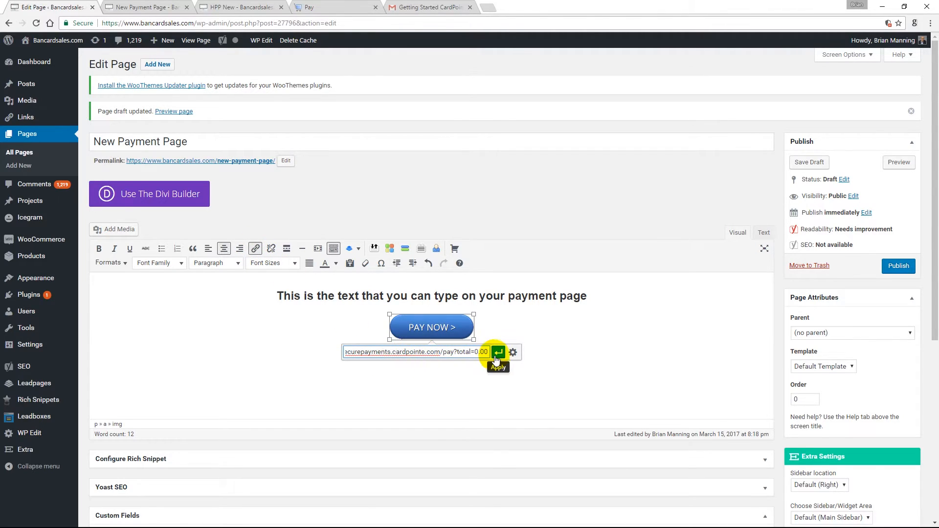
pyautogui.click(498, 352)
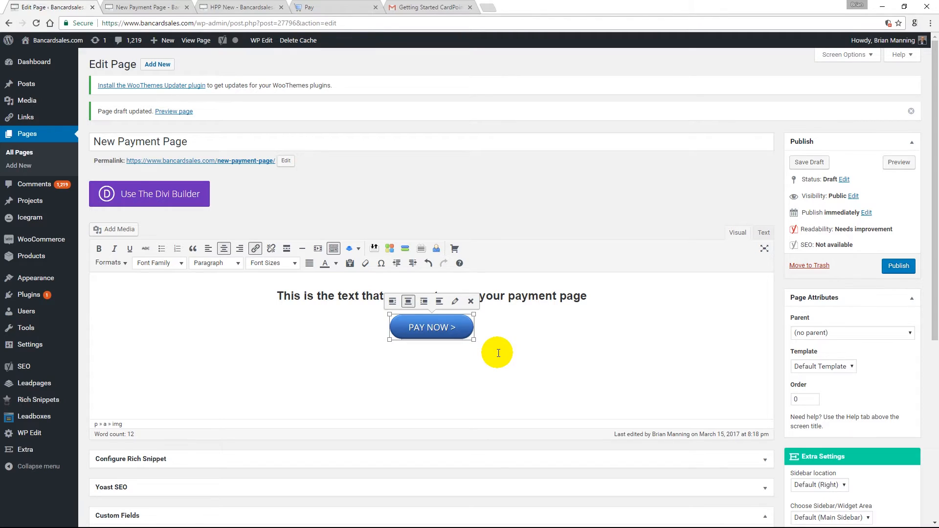
pyautogui.click(809, 162)
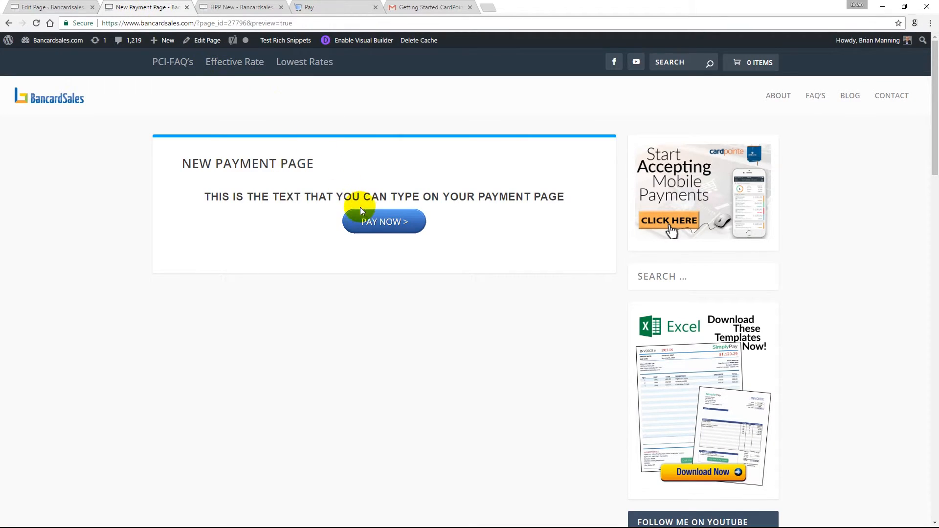
pyautogui.moveTo(373, 224)
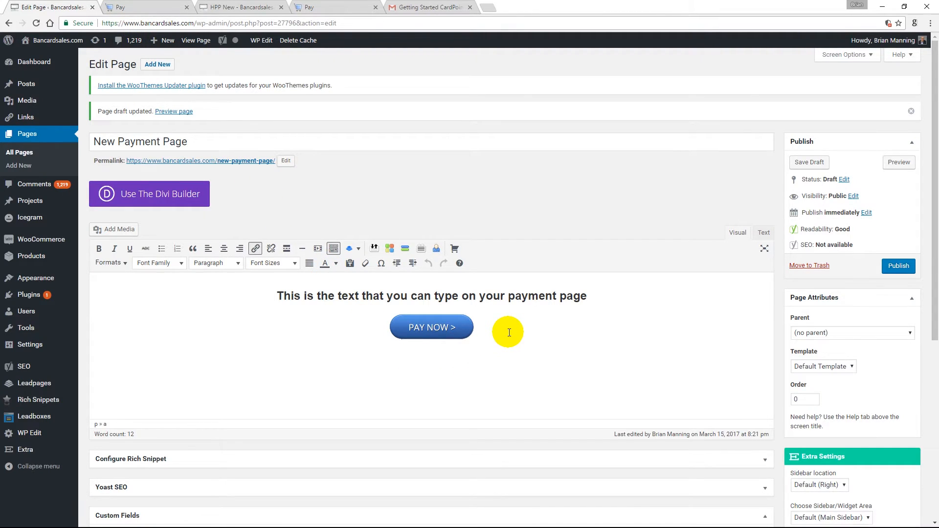
pyautogui.moveTo(335, 296)
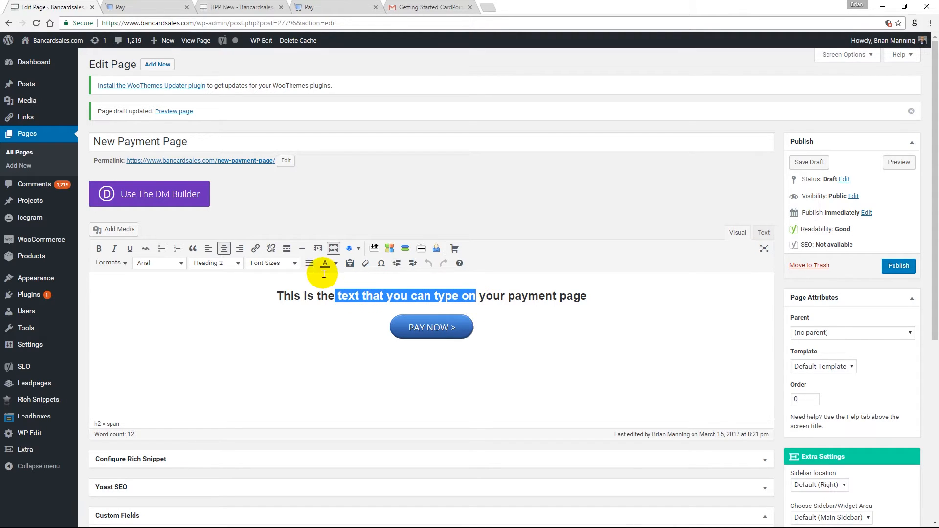
# - Link the selected words to securepayments.cardpointe.com/pay?total=0.00, then view the page's HTML
pyautogui.click(254, 248)
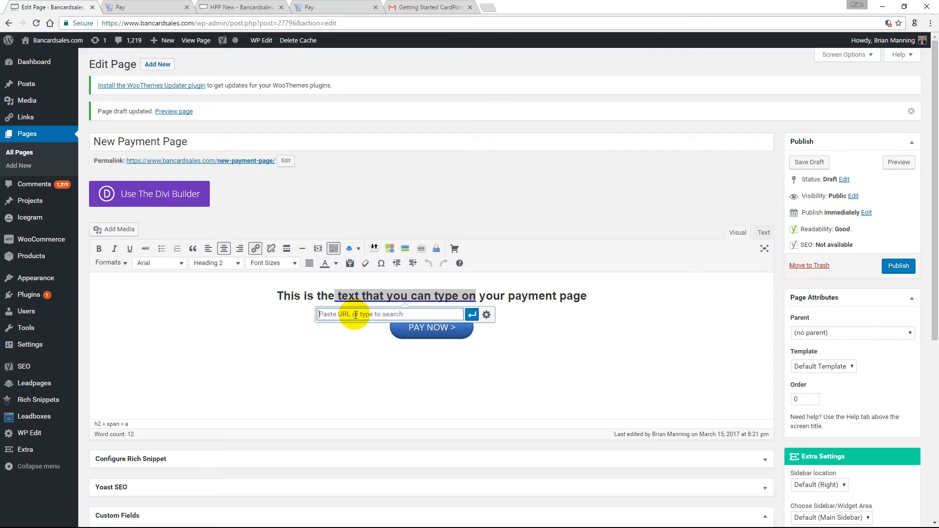
pyautogui.write('securepayments.cardpointe.com/pay?total=0.00')
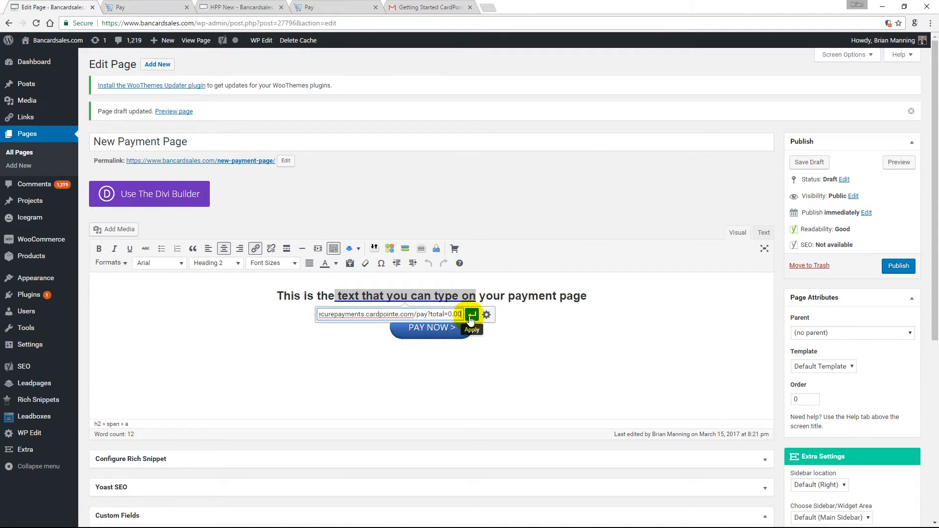
pyautogui.click(471, 315)
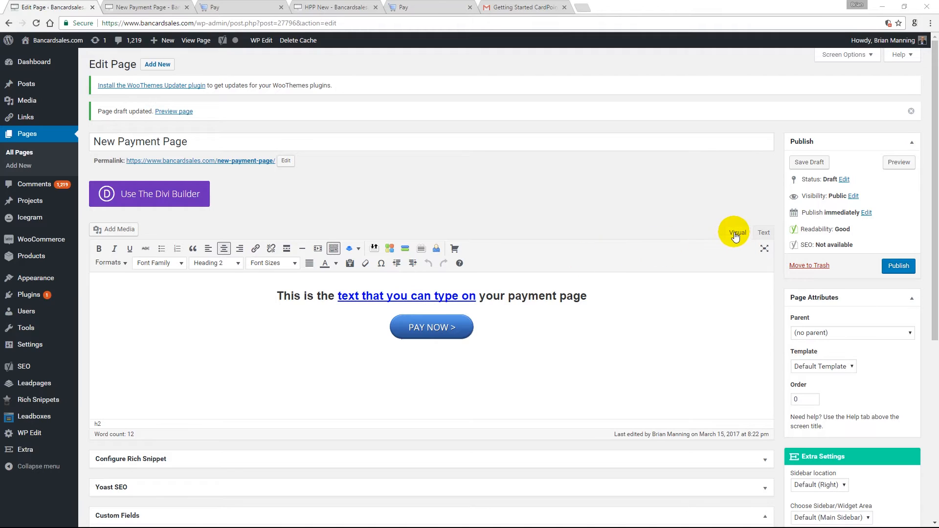
pyautogui.moveTo(738, 241)
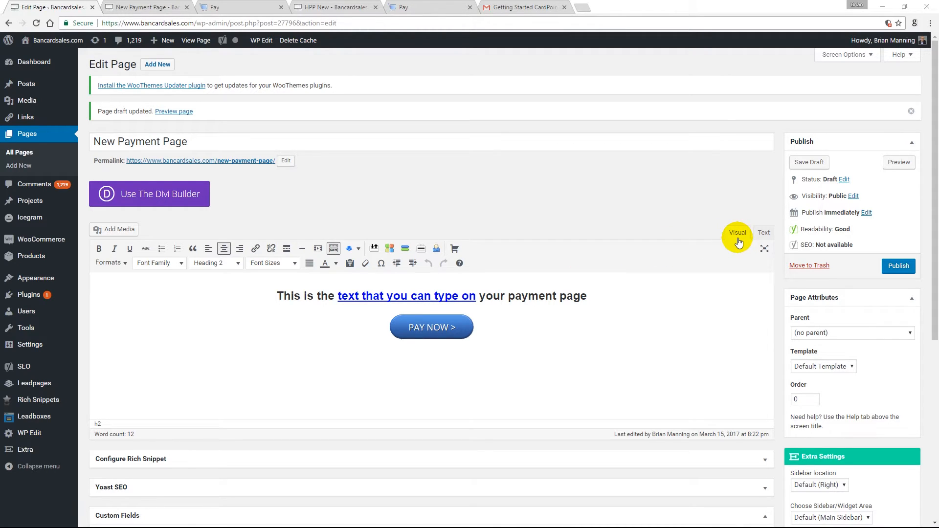
pyautogui.click(762, 232)
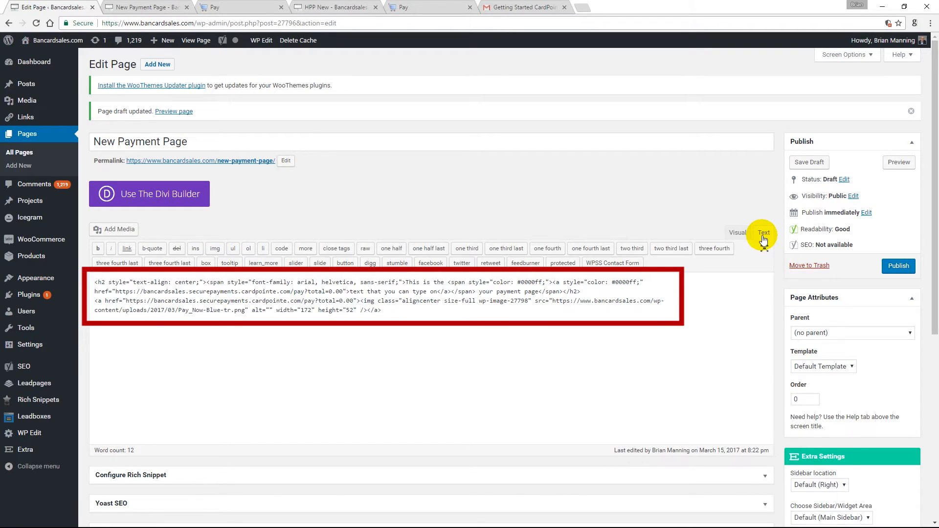
pyautogui.moveTo(767, 242)
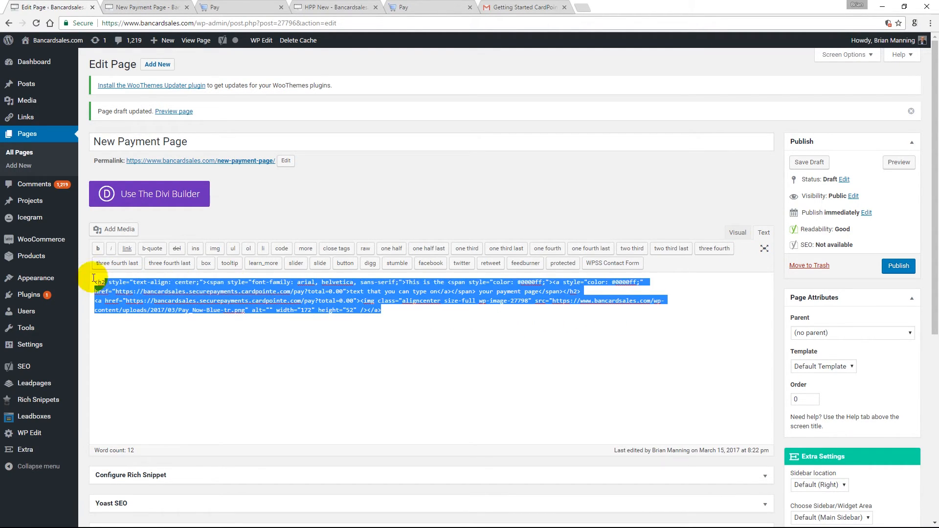
# - Overwrite the page HTML with the CardPointe embed form code and preview the Pay Now button
pyautogui.press('Delete')
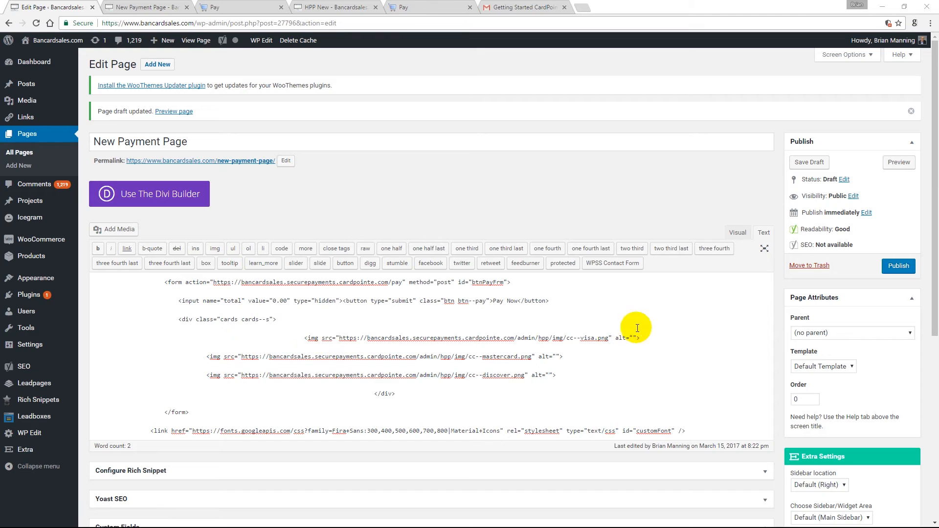
pyautogui.click(737, 232)
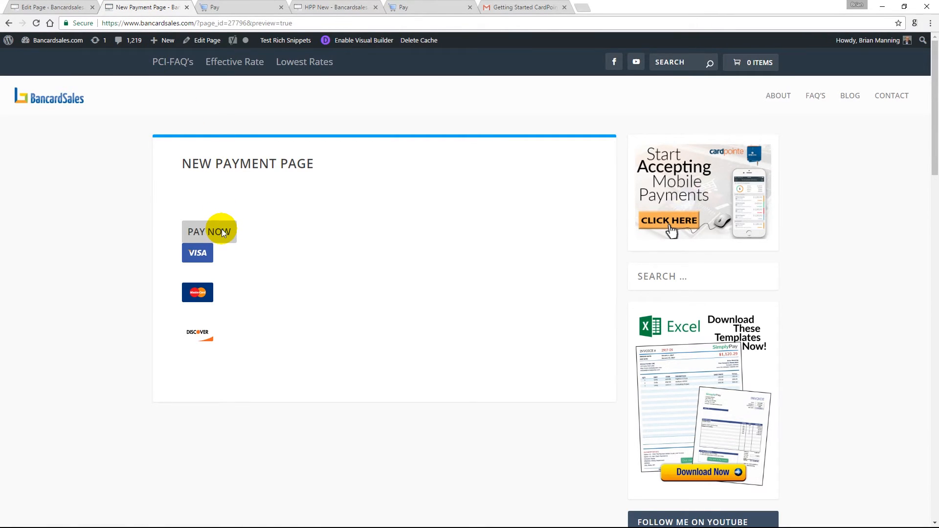
# - Follow the embedded Pay Now button to the hosted payment page, then return to the HPP guide
pyautogui.click(209, 230)
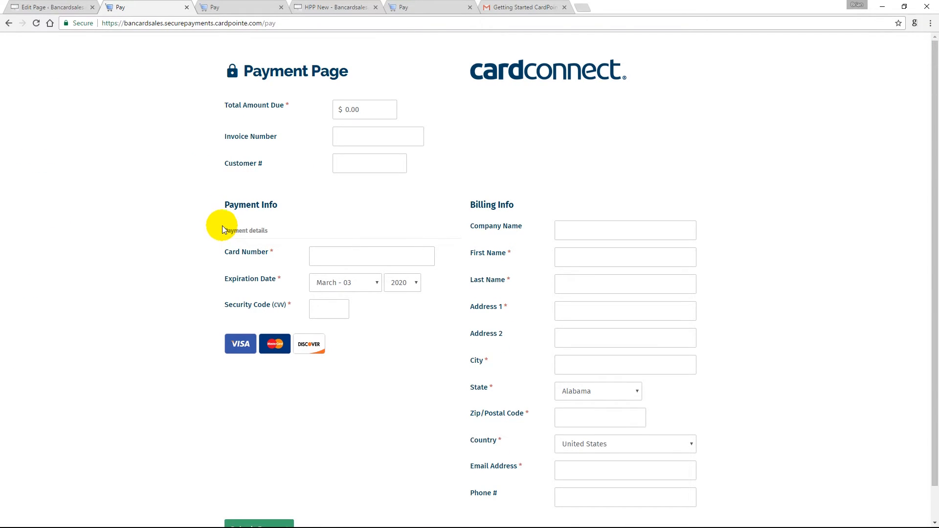
pyautogui.click(55, 7)
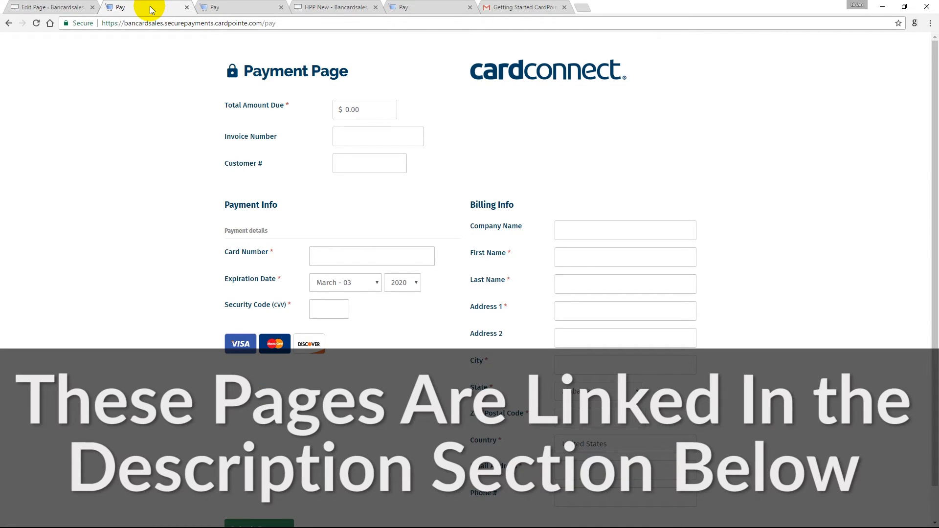
pyautogui.click(54, 7)
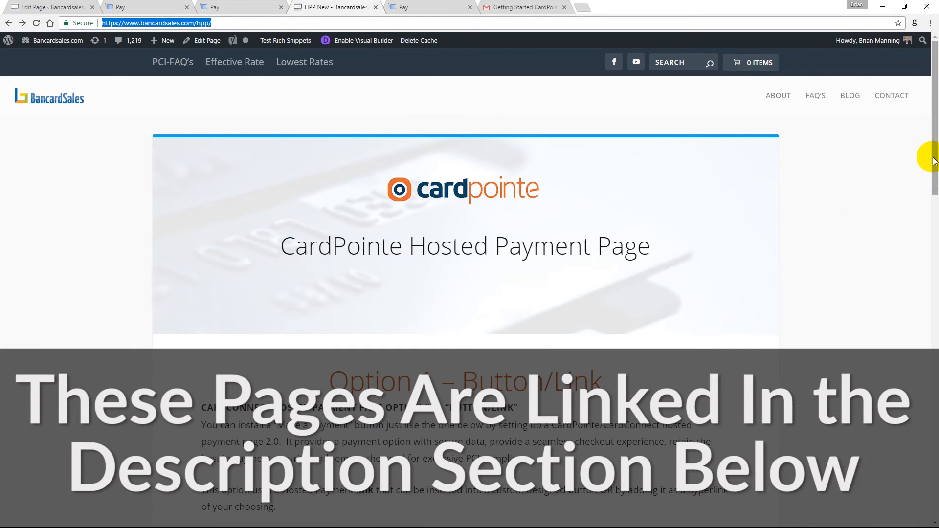
# - Scroll the guide past Option 1 – Button/Link down to Option 2 – Embed Code
pyautogui.scroll(-3)
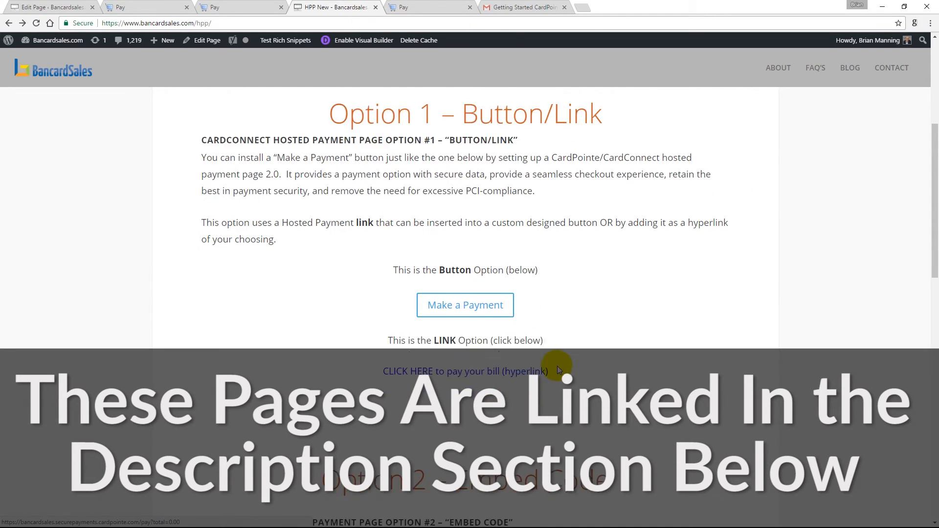
pyautogui.scroll(-3)
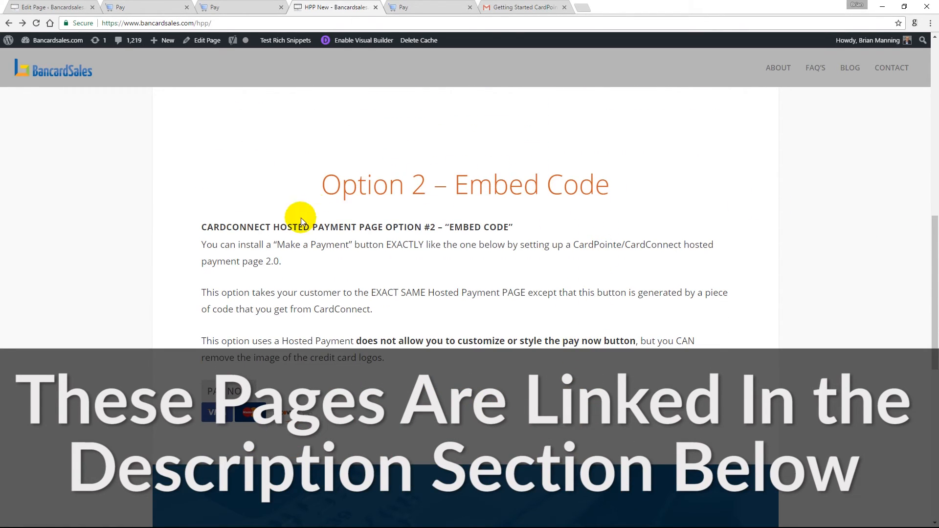
pyautogui.moveTo(206, 369)
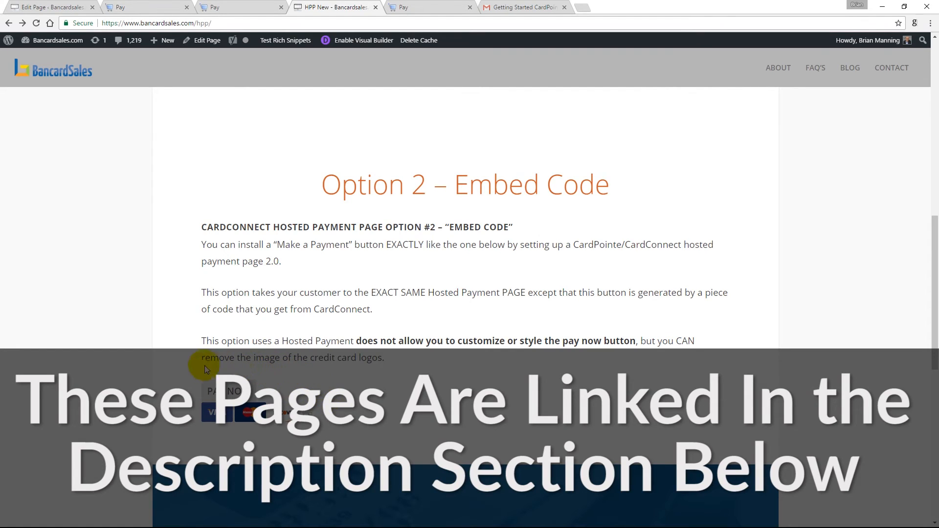
pyautogui.moveTo(211, 436)
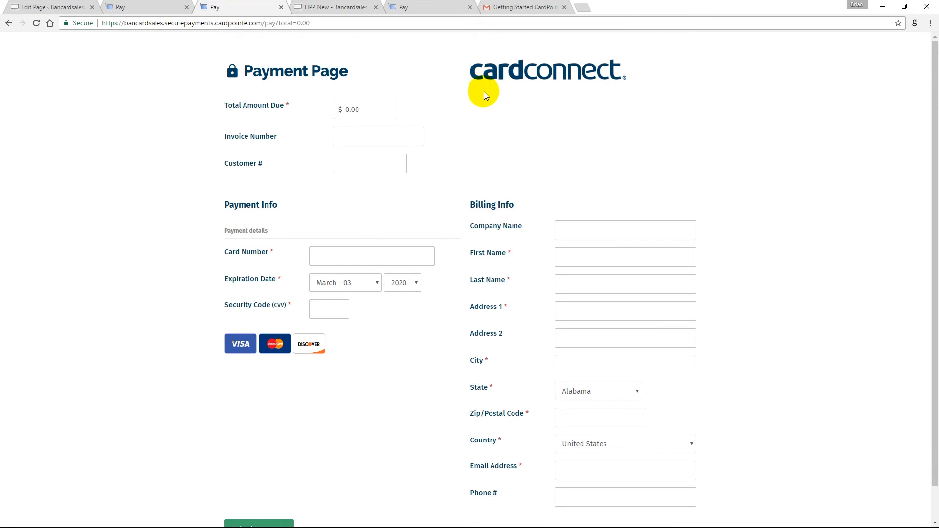
pyautogui.moveTo(514, 158)
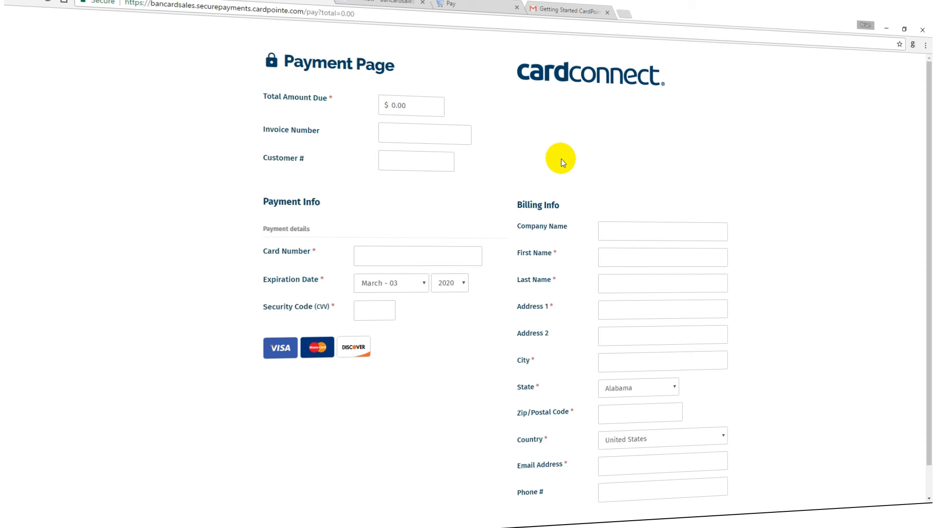
pyautogui.scroll(-3)
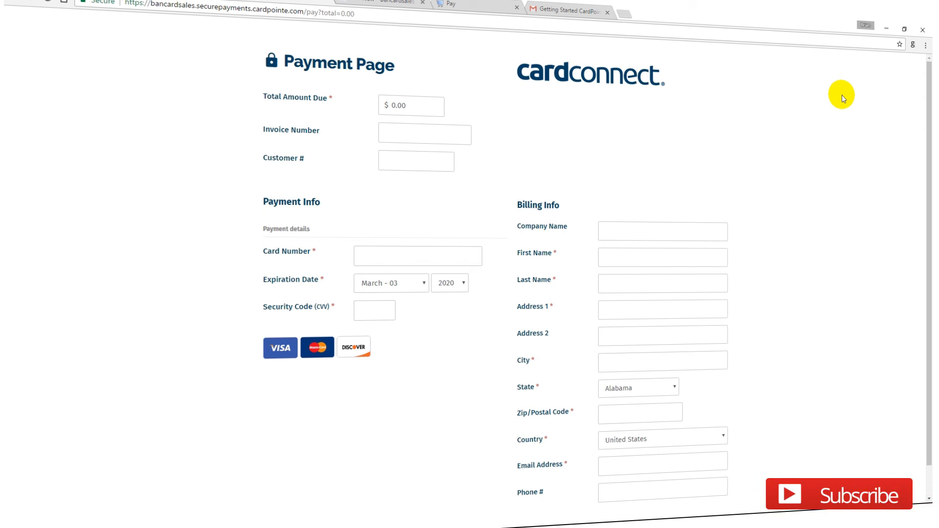
pyautogui.moveTo(787, 104)
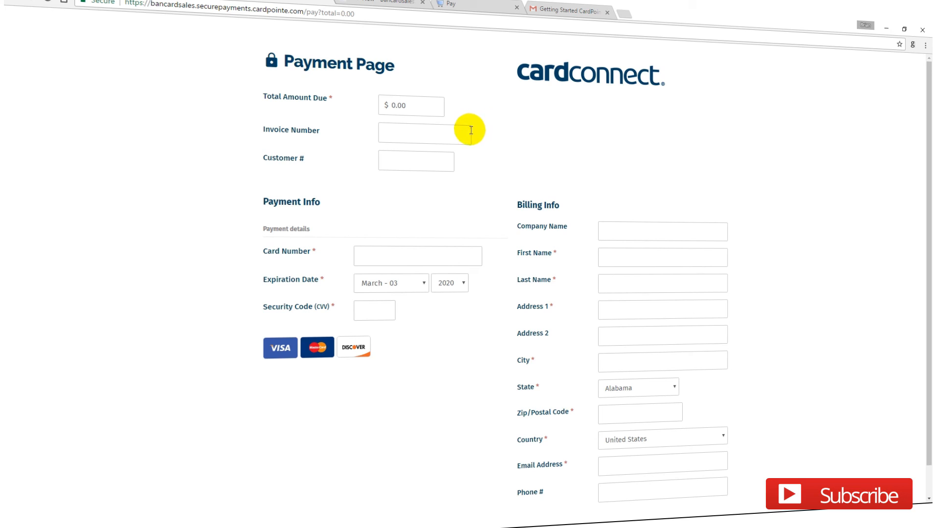
pyautogui.click(416, 161)
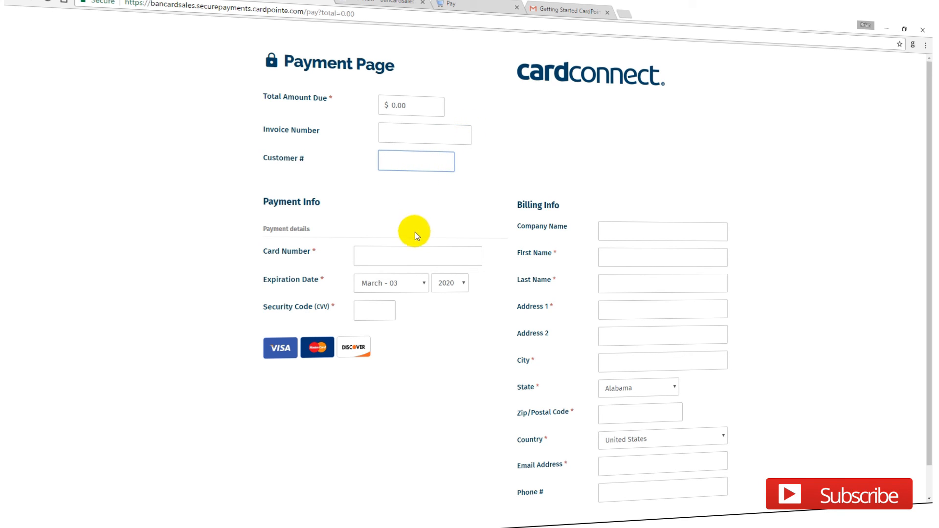
pyautogui.click(417, 256)
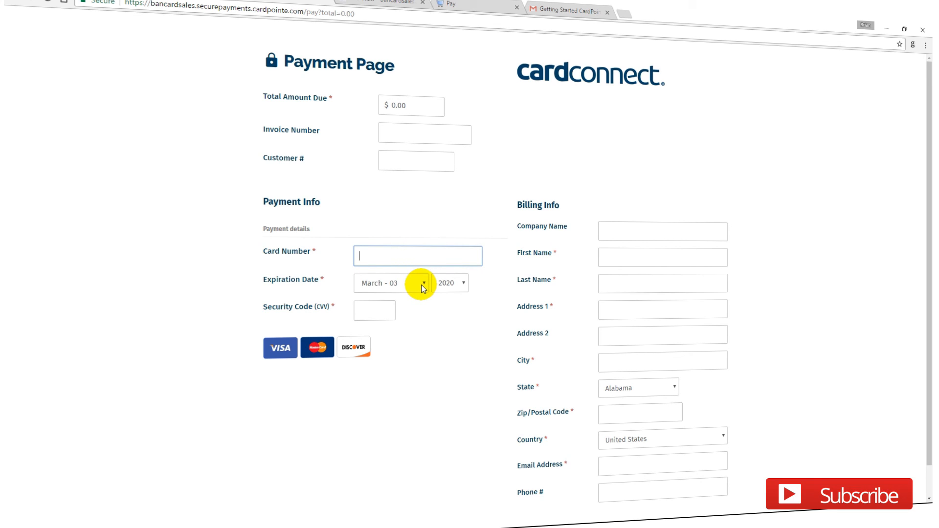
pyautogui.click(448, 282)
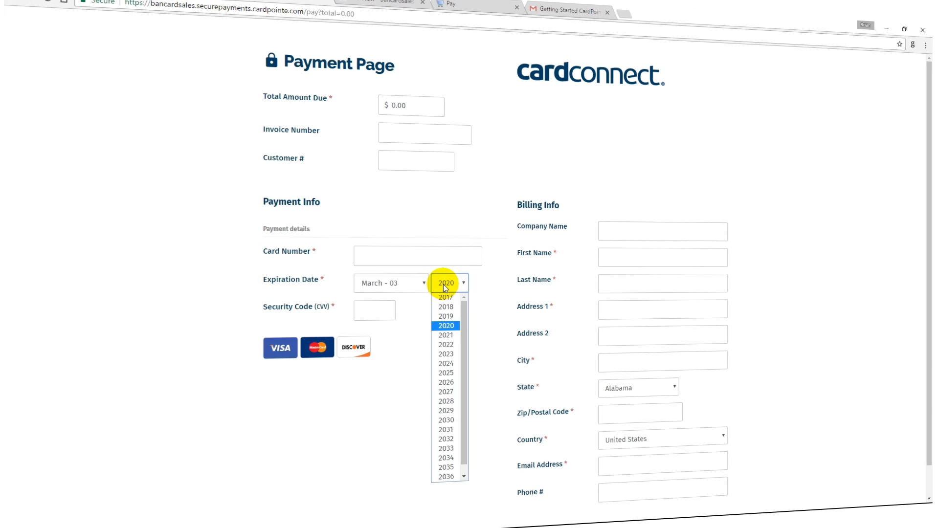